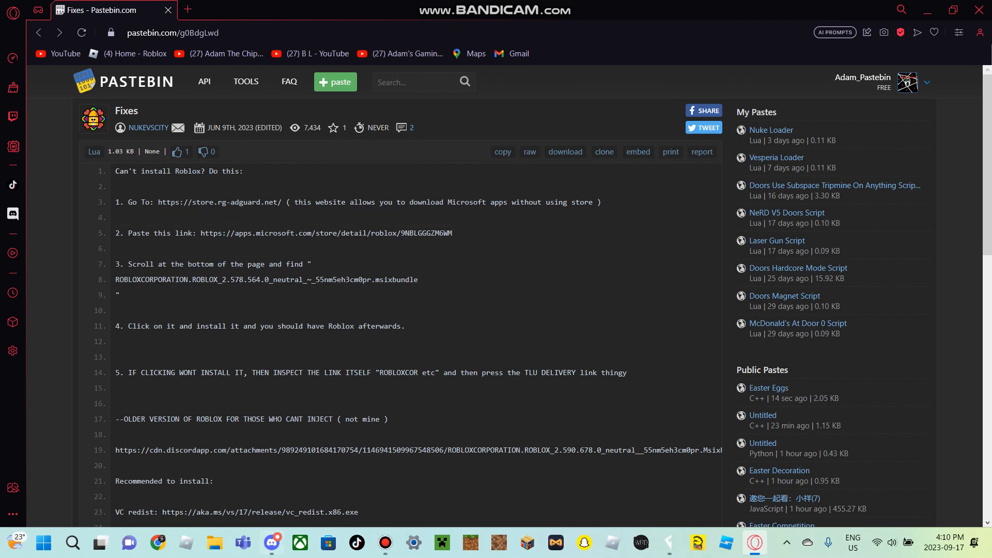
Check the Discord general channel, then return to the Fixes paste with the store.rg-adguard.net link
{"action": "left_click", "coordinate": [271, 543]}
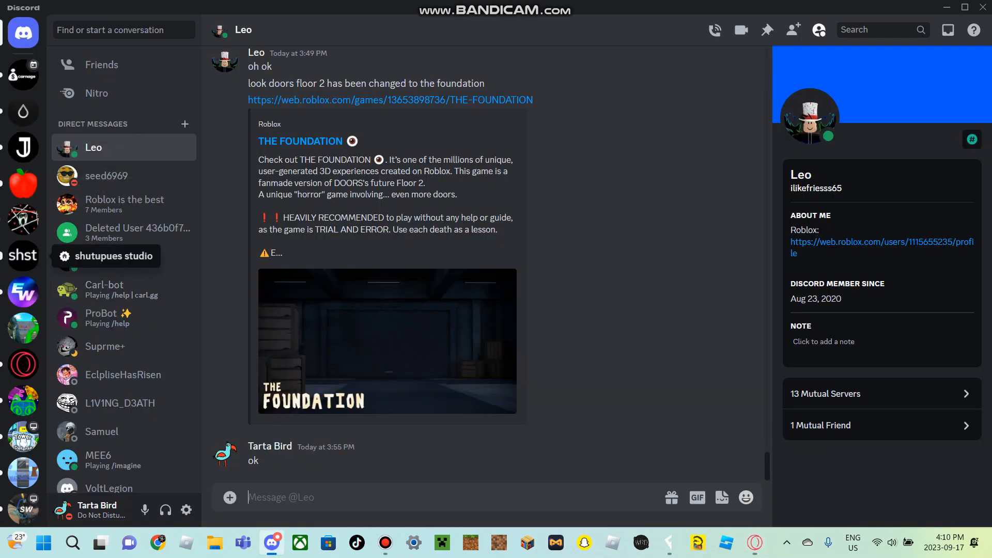
{"action": "left_click", "coordinate": [23, 84]}
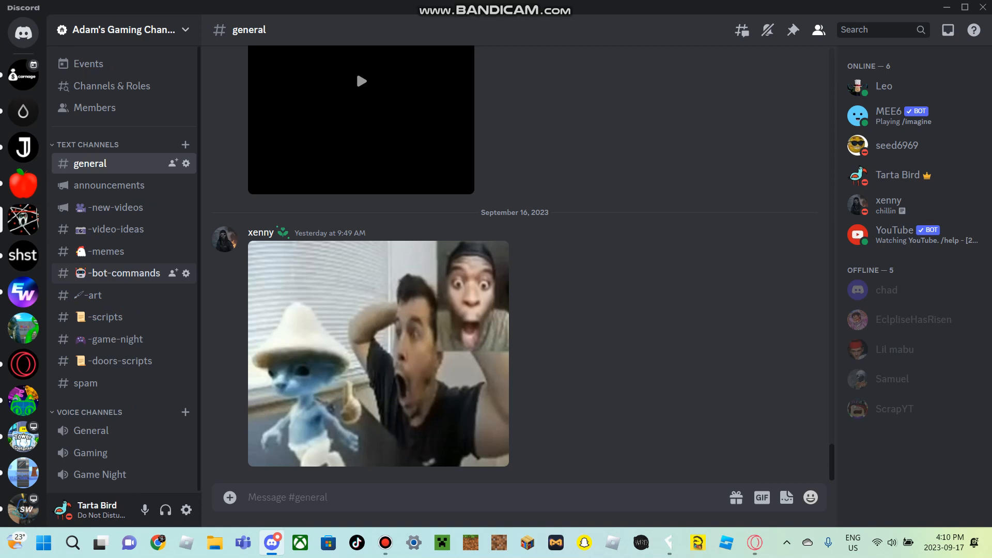
{"action": "left_click", "coordinate": [116, 230]}
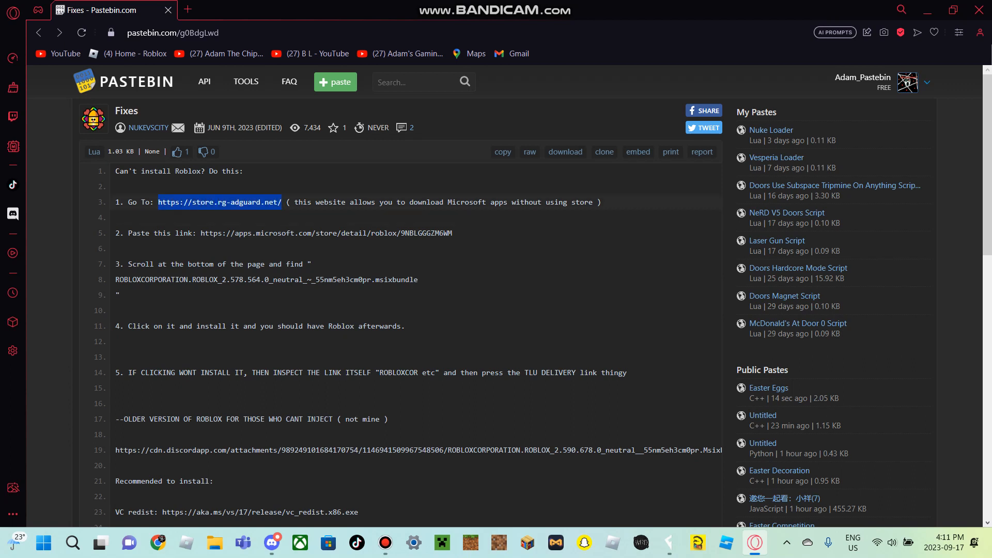
Load store.rg-adguard.net in a new tab and copy the Roblox store link from the Fixes paste
{"action": "left_click", "coordinate": [835, 32]}
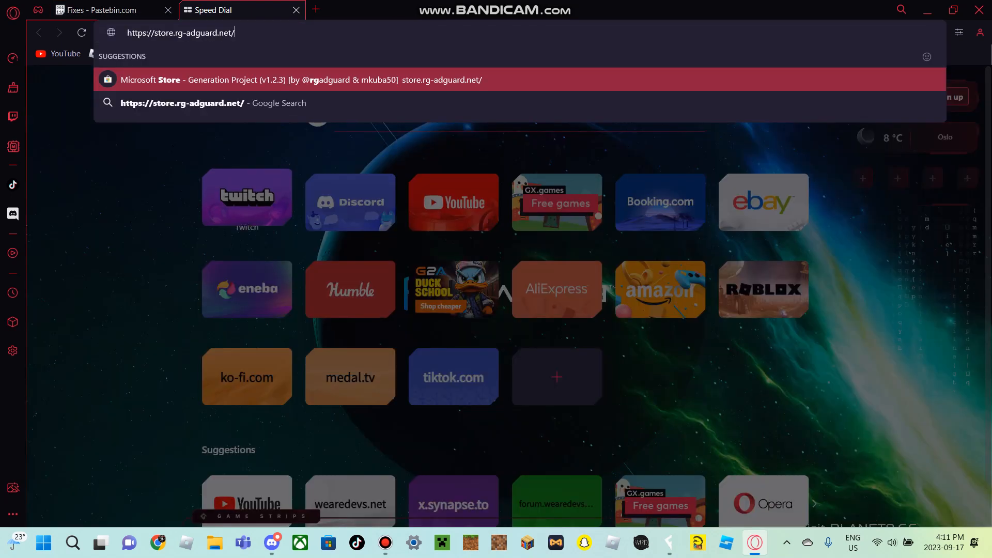
{"action": "key", "text": "Enter"}
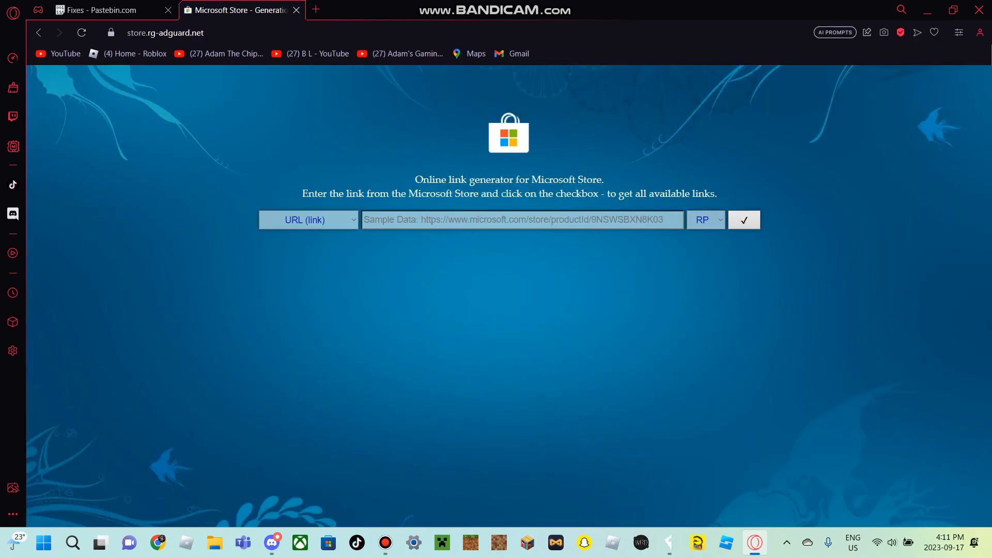
{"action": "left_click", "coordinate": [101, 9]}
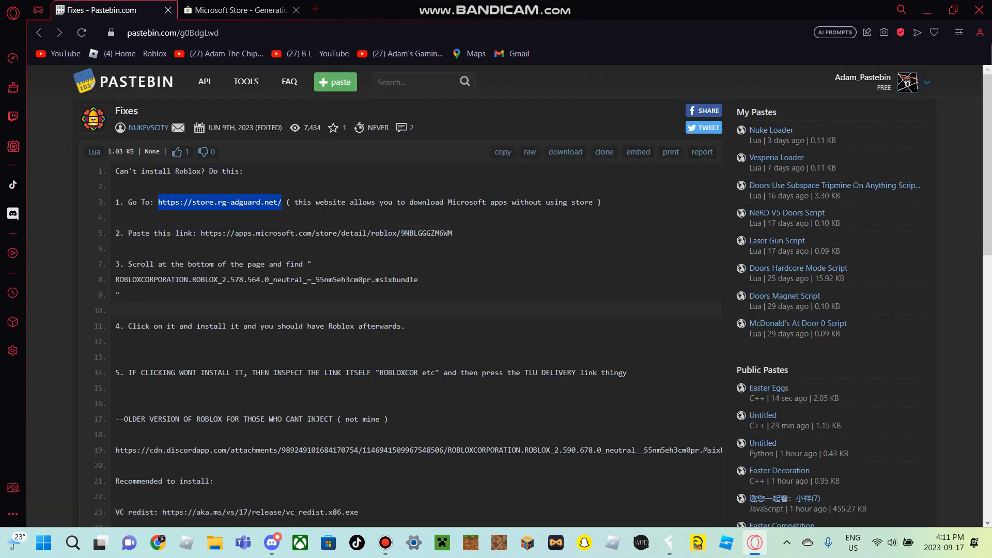
{"action": "double_click", "coordinate": [212, 233]}
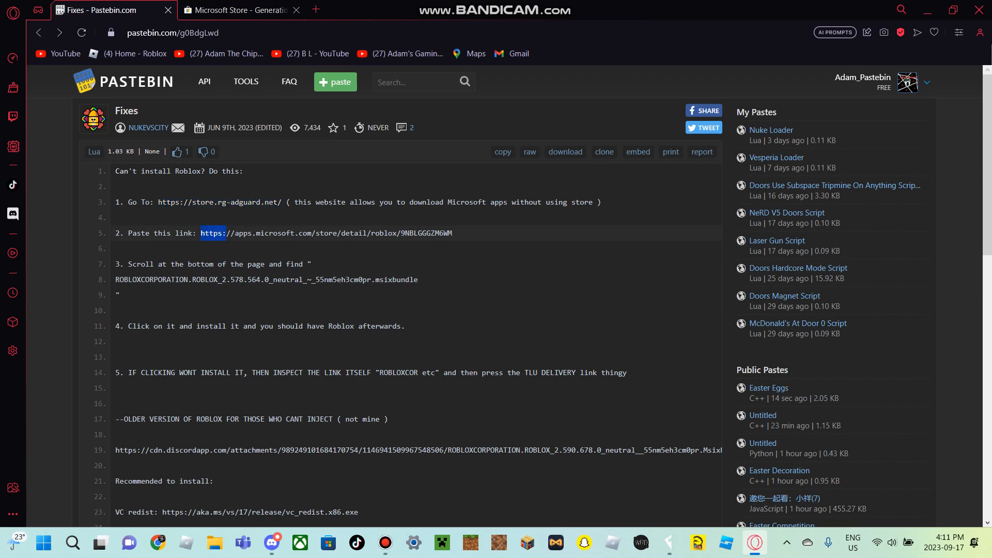
{"action": "right_click", "coordinate": [326, 232]}
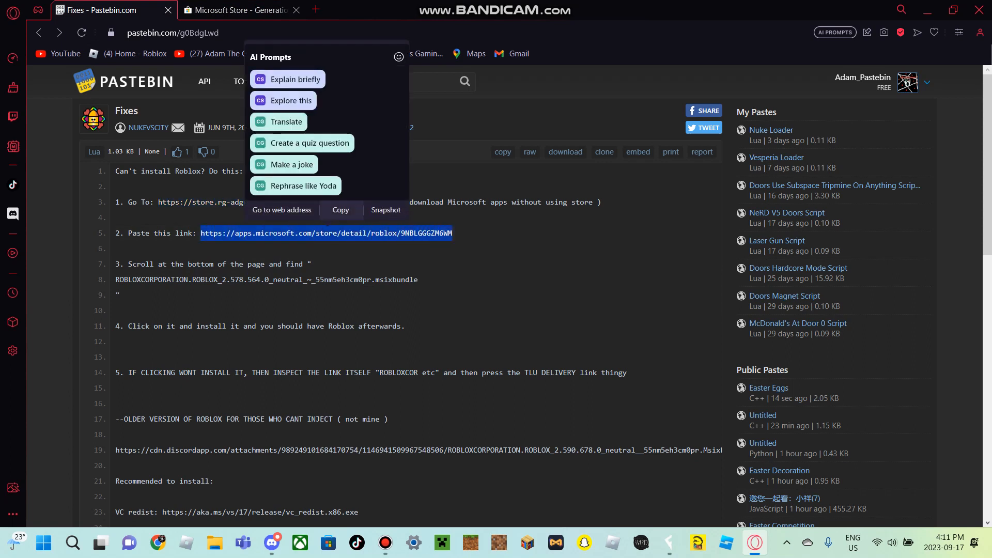
{"action": "left_click", "coordinate": [239, 10]}
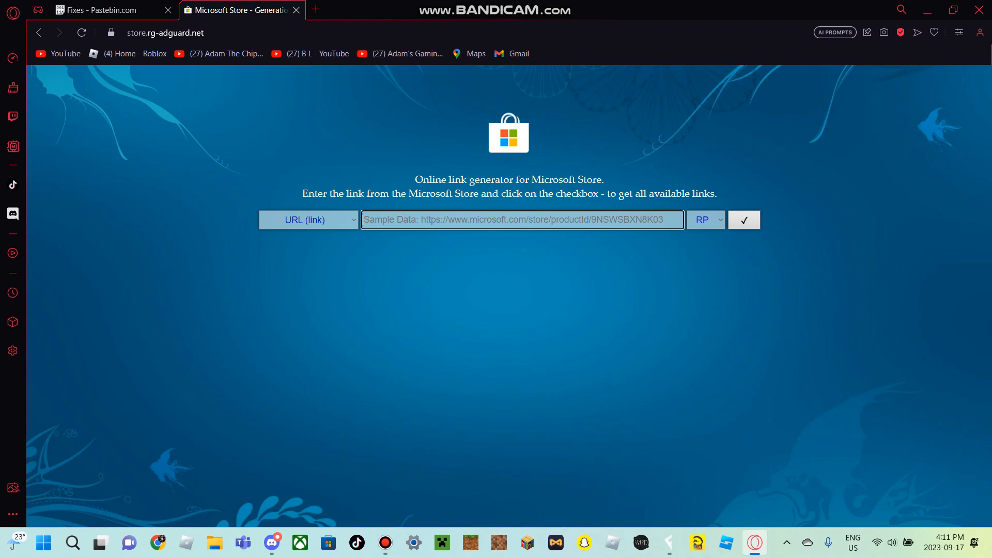
{"action": "type", "text": "https://apps.microsoft.com/store/detail/roblox/9NBLGGGZM6WM"}
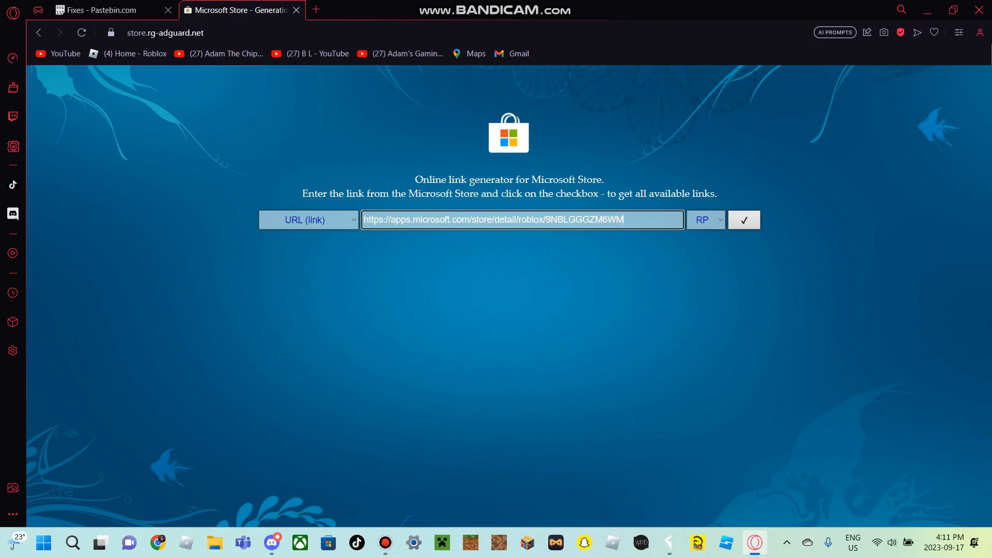
{"action": "left_click", "coordinate": [745, 219]}
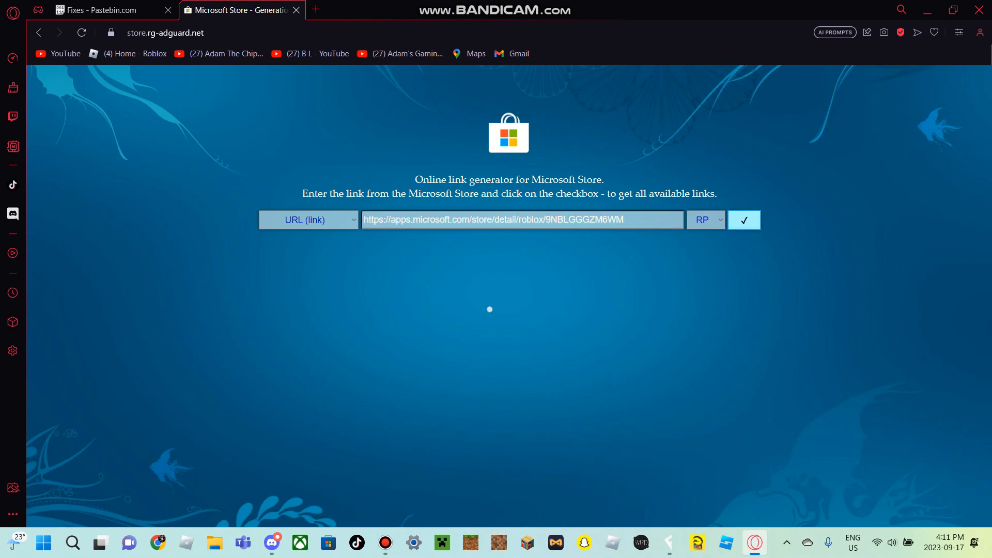
{"action": "left_click", "coordinate": [744, 220]}
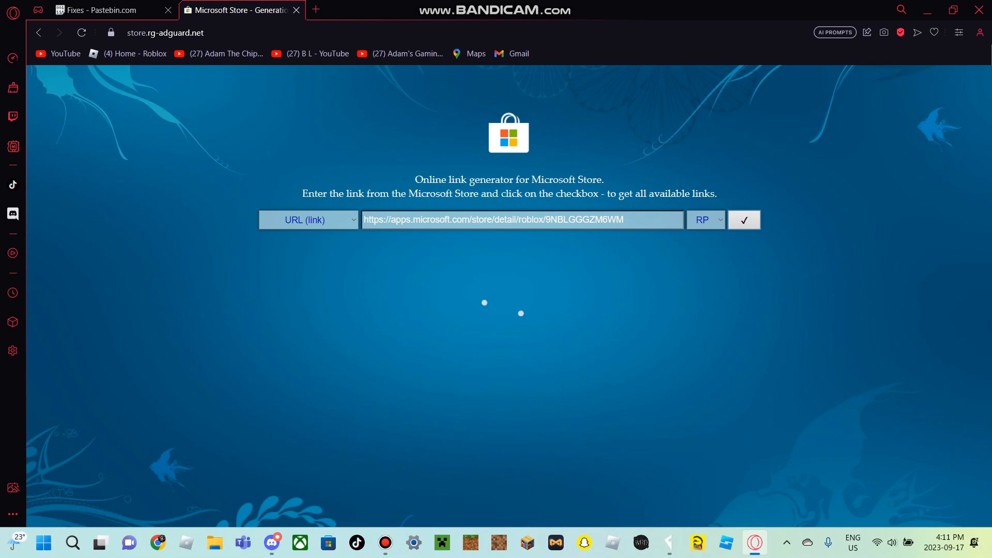
{"action": "left_click", "coordinate": [743, 219]}
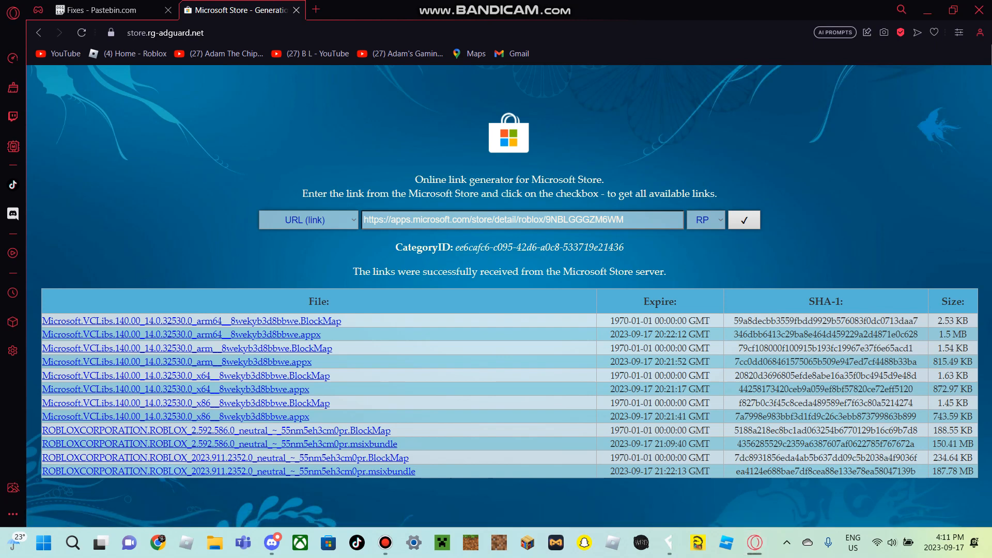
Launch the downloaded ROBLOXCORPORATION.ROBLOX msixbundle from the Downloads folder
{"action": "left_click", "coordinate": [214, 543]}
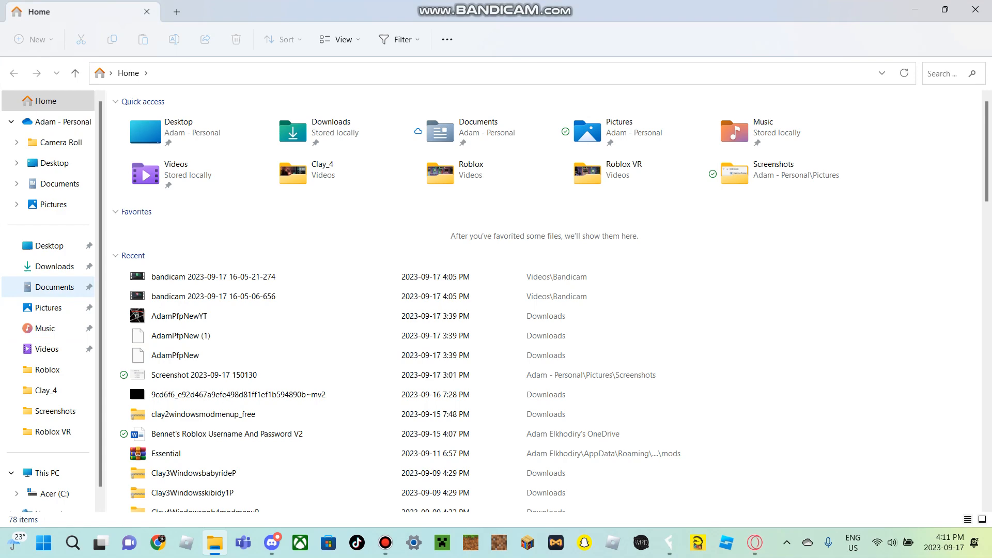
{"action": "left_click", "coordinate": [55, 266]}
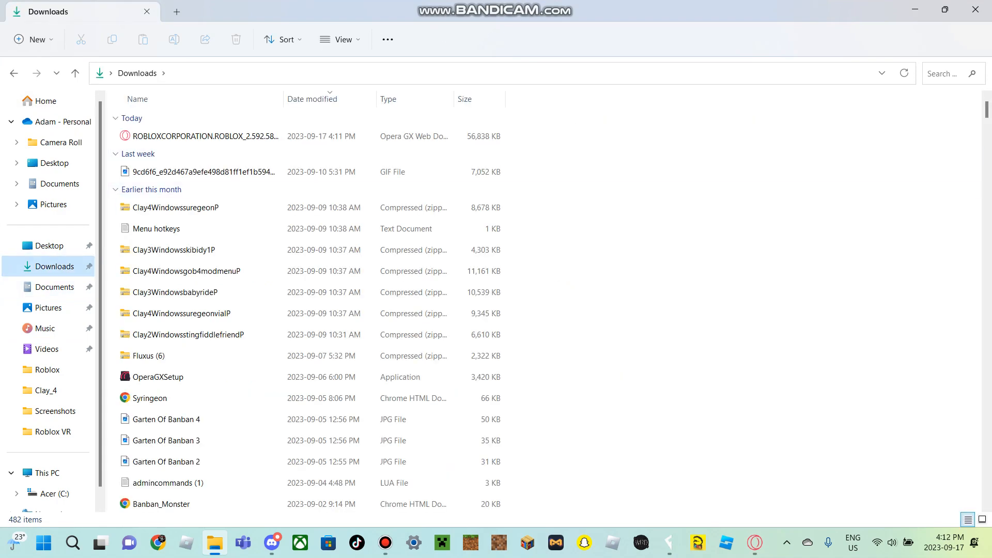
{"action": "left_click", "coordinate": [156, 228]}
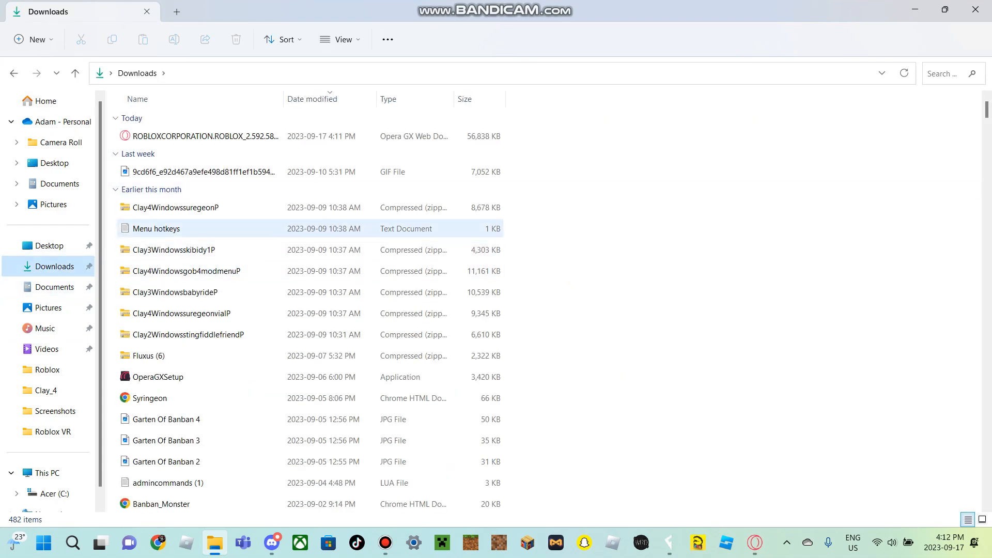
{"action": "double_click", "coordinate": [205, 136]}
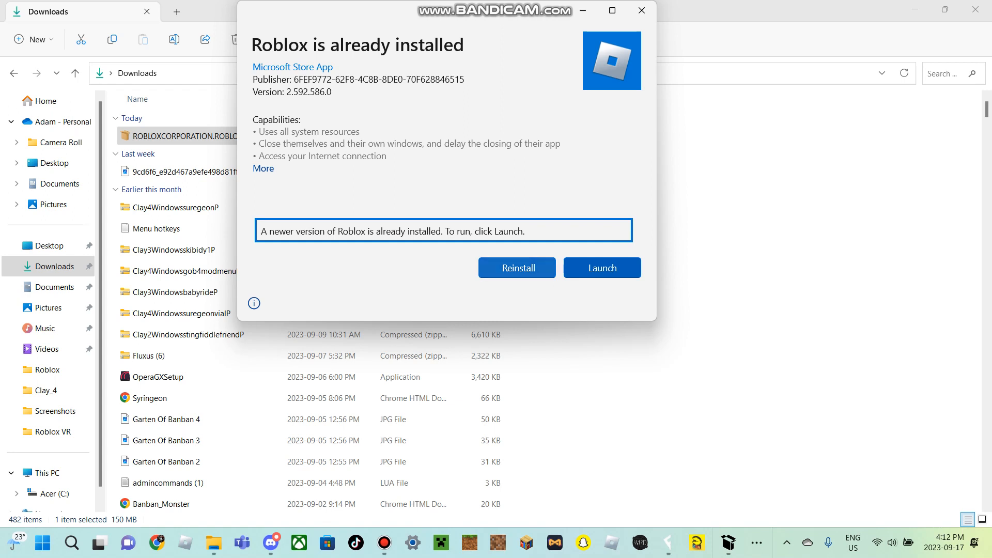
Reinstall Roblox 2.592.586.0 via App Installer and launch it once ready
{"action": "left_click", "coordinate": [517, 267]}
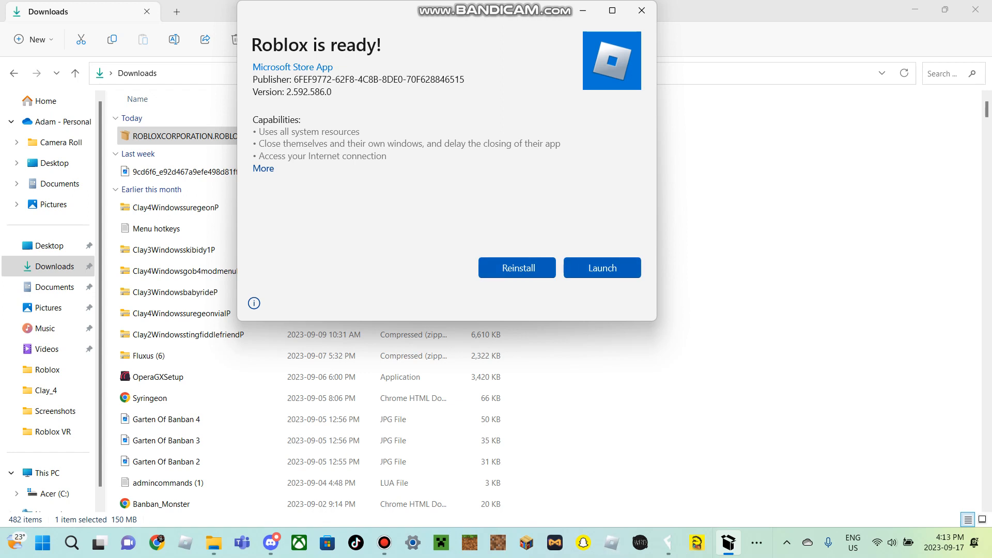
{"action": "left_click", "coordinate": [601, 267]}
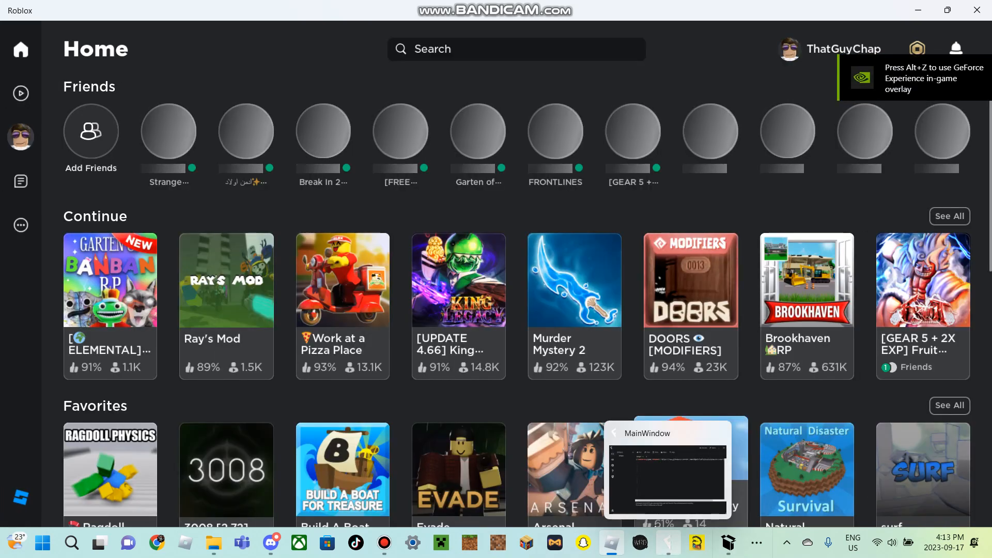
Go fullscreen and start playing Ragdoll Physics [Skydiving] from Favorites
{"action": "key", "text": "f11"}
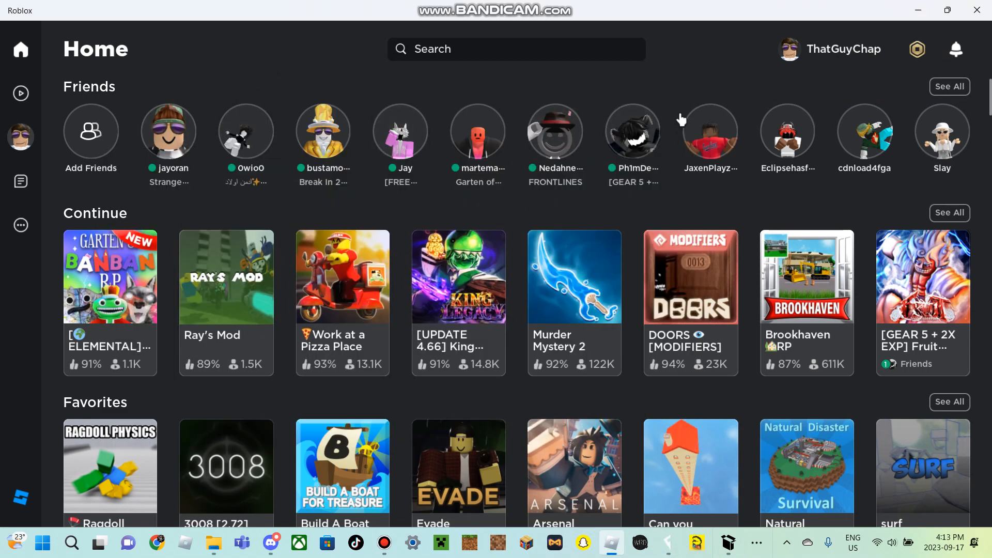
{"action": "type", "text": "r"}
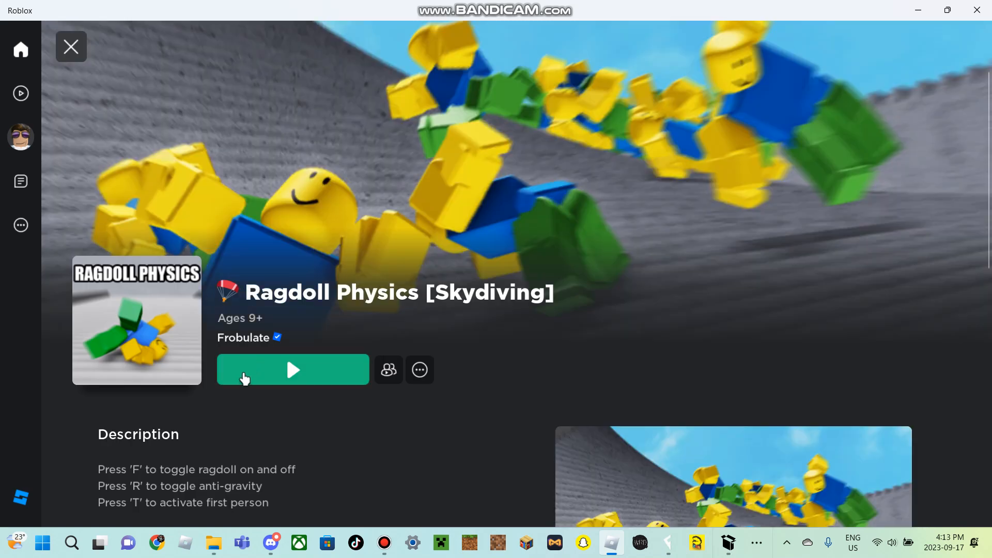
{"action": "left_click", "coordinate": [292, 370]}
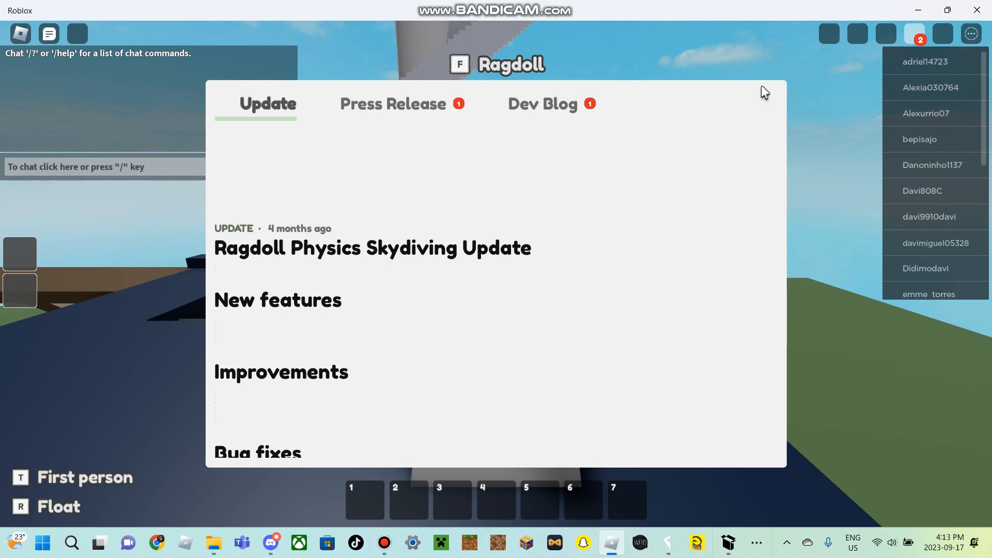
{"action": "mouse_move", "coordinate": [766, 107]}
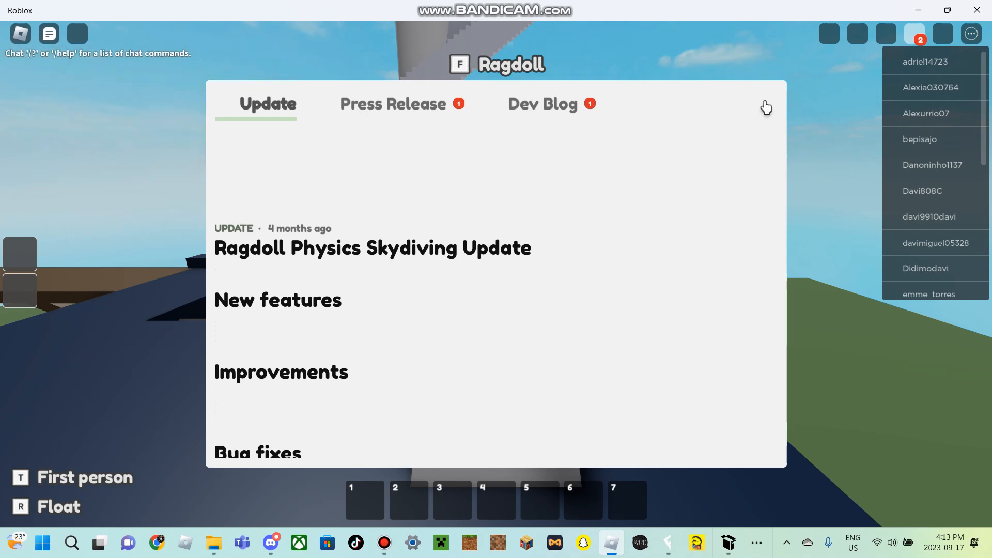
Dismiss the game's update popup and run the Infinite Yield loadstring from Fluxus
{"action": "left_click", "coordinate": [765, 106]}
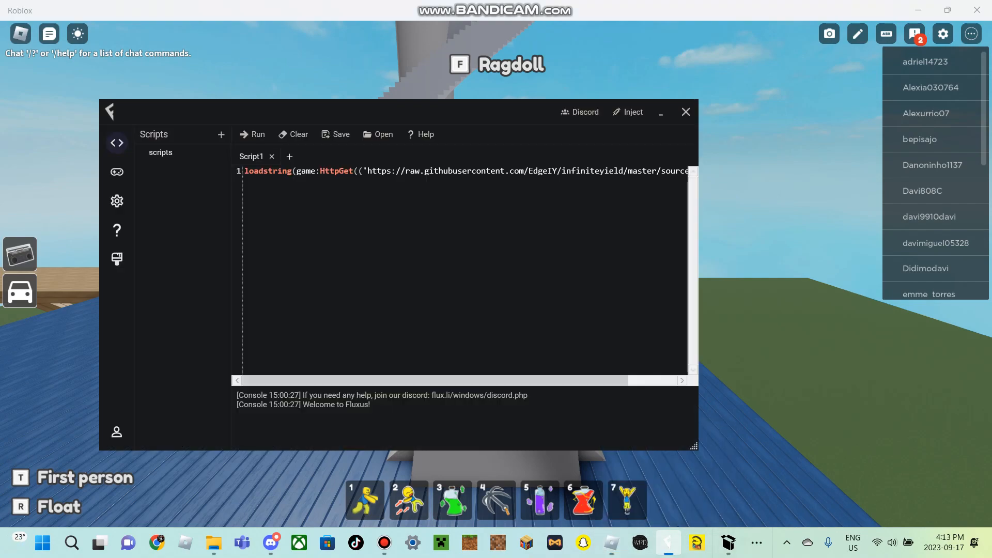
{"action": "left_click", "coordinate": [252, 135]}
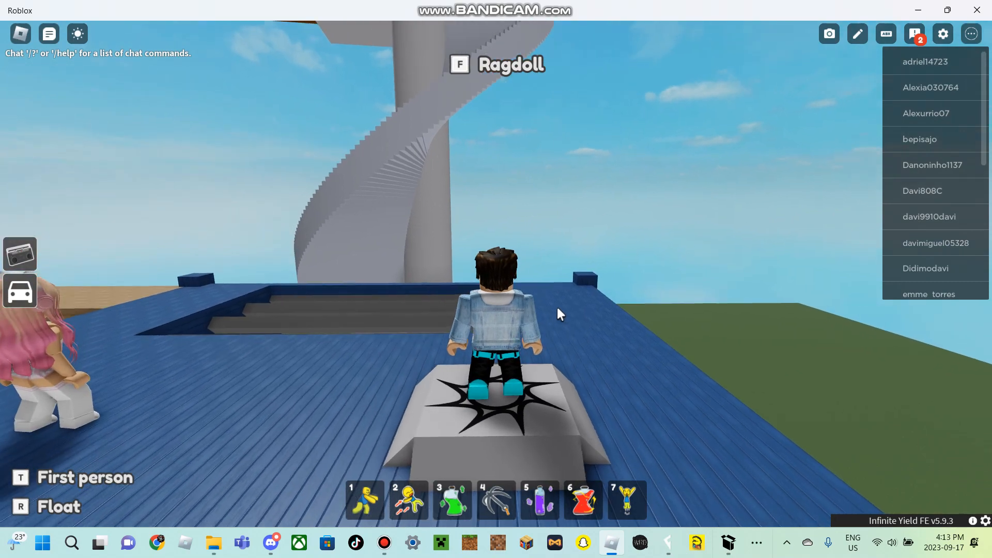
Use Infinite Yield's fly command to tour the map, land on the roof and begin entering unfly
{"action": "type", "text": "fly"}
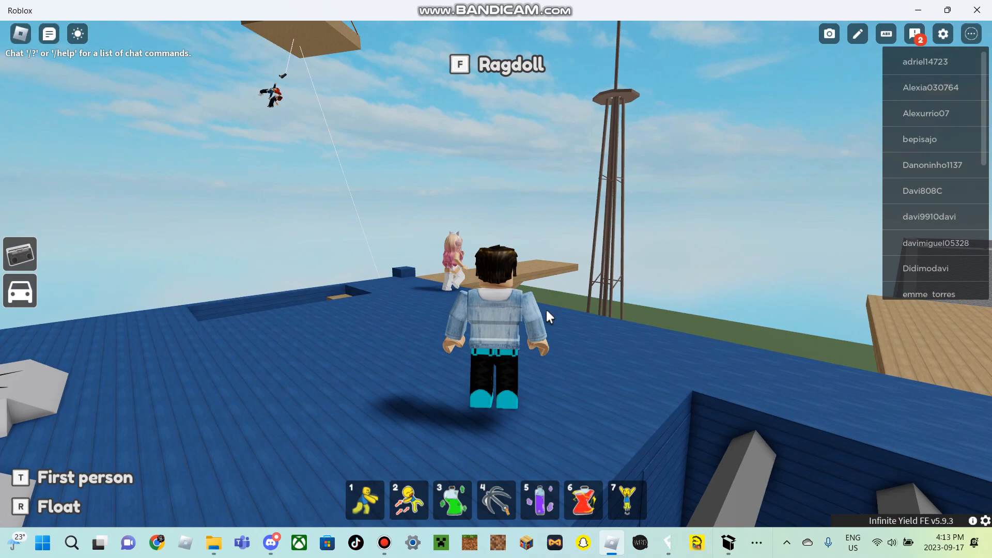
{"action": "key", "text": "f"}
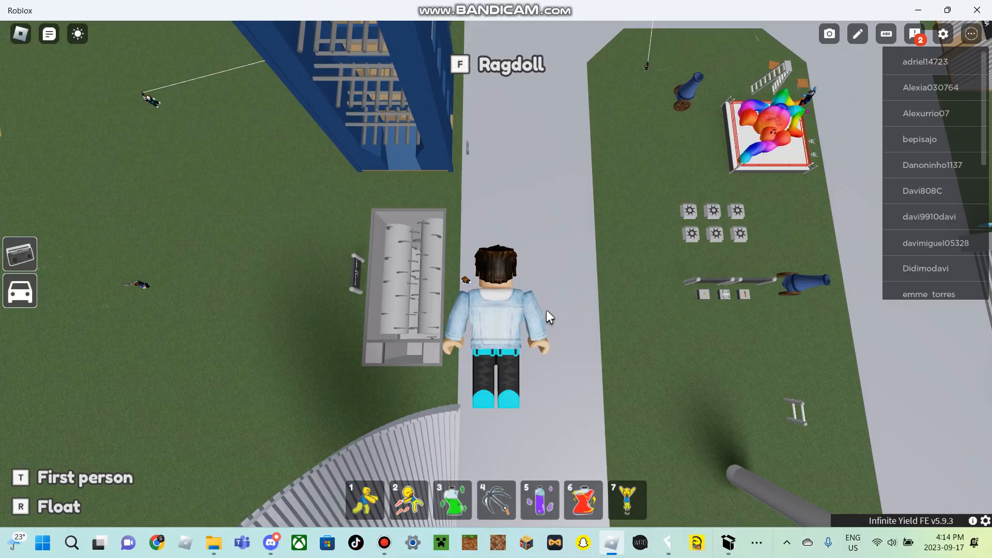
{"action": "key", "text": "f"}
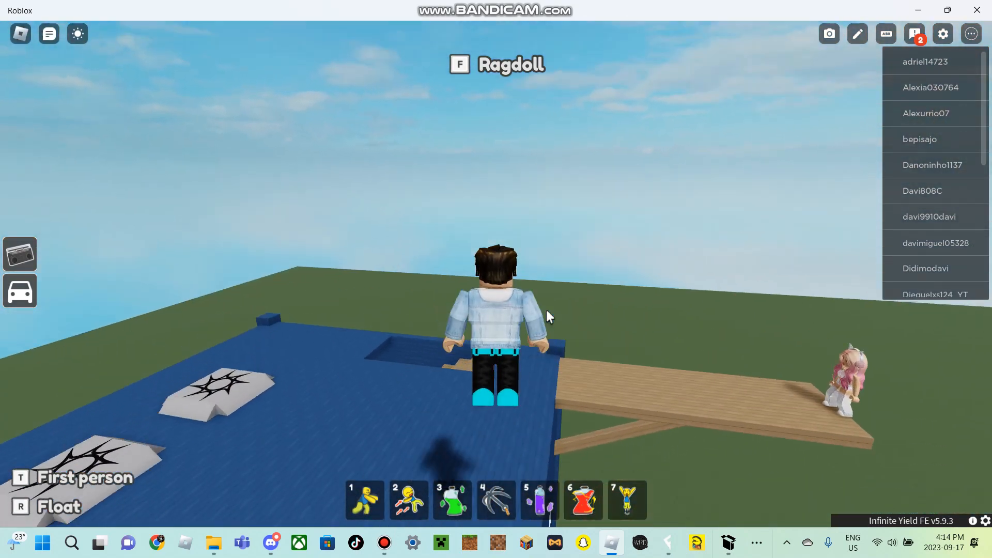
{"action": "type", "text": "unf"}
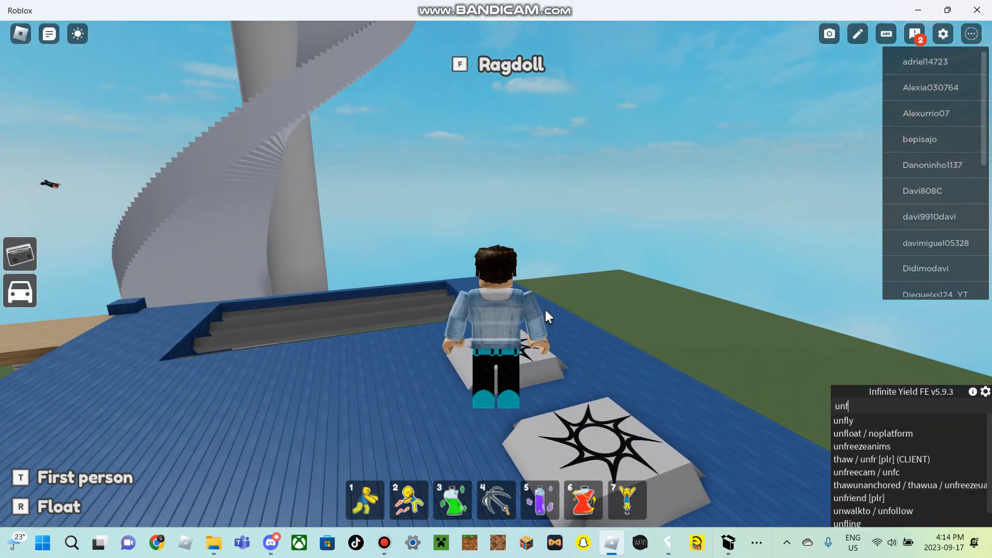